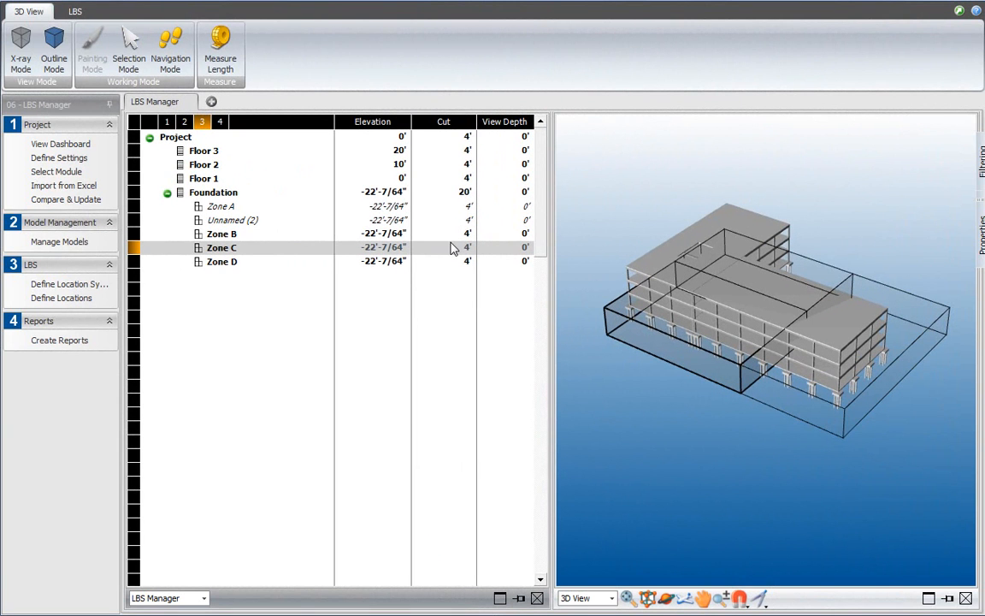
pyautogui.moveTo(453, 315)
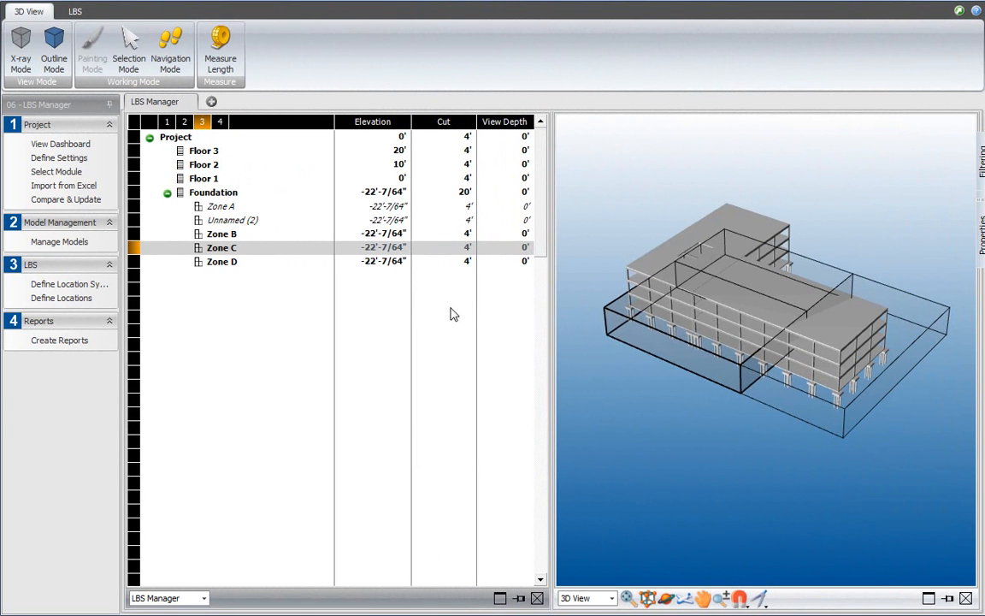
pyautogui.moveTo(171, 212)
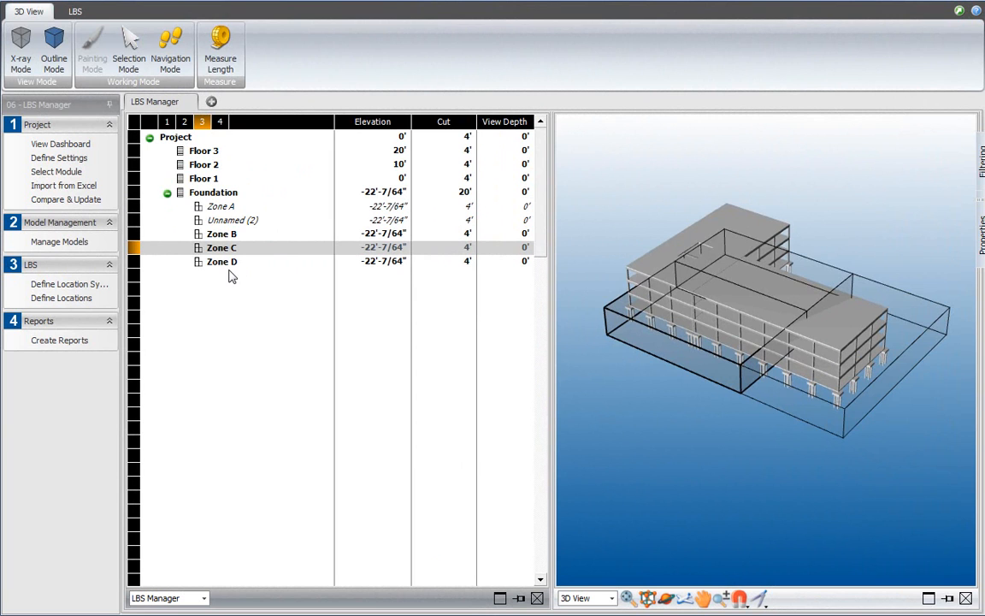
pyautogui.moveTo(229, 264)
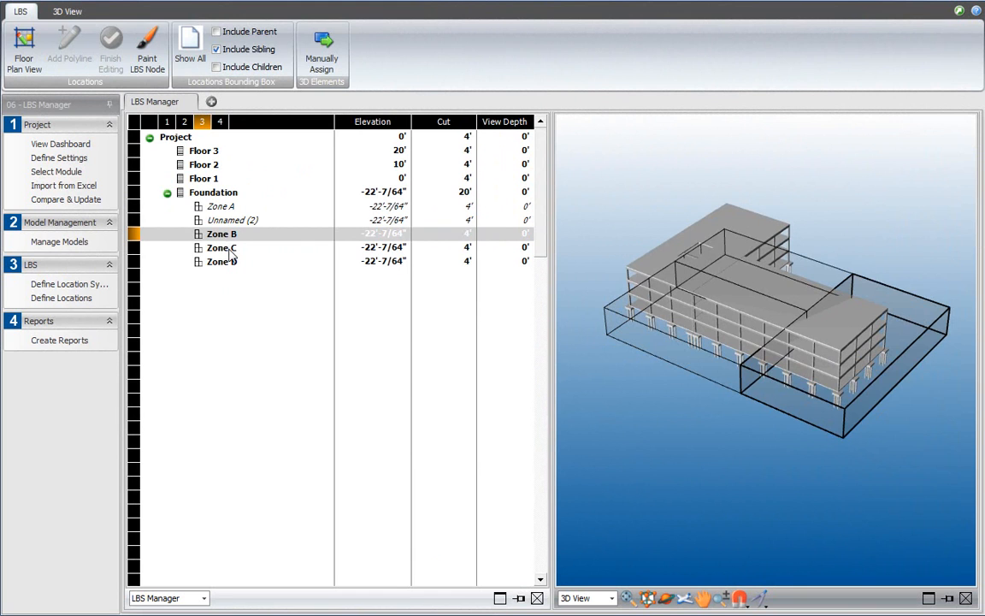
# - Preview the extents of Zone C and Zone B, then move to navigating the 3D view
pyautogui.click(223, 247)
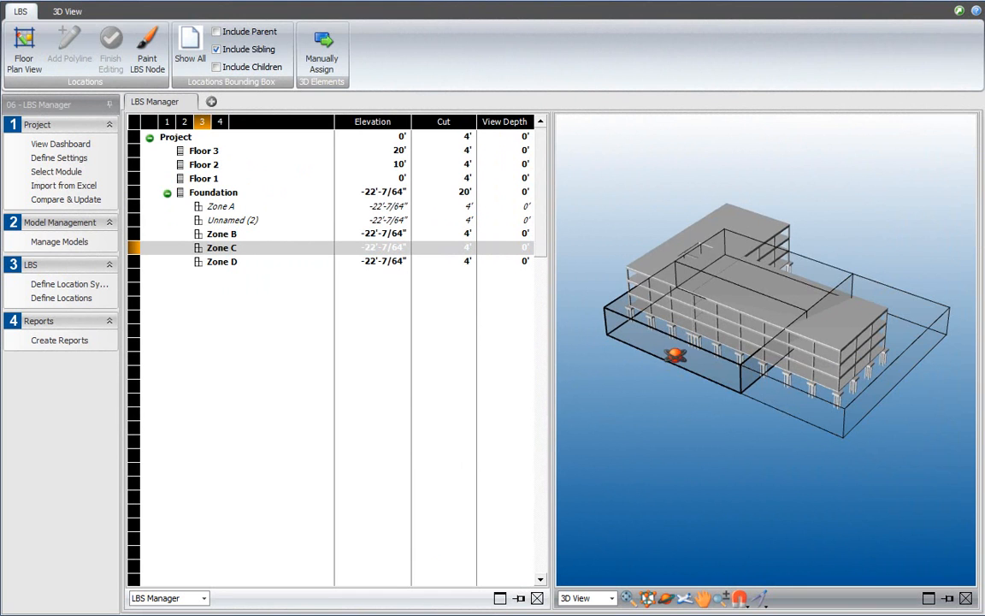
pyautogui.click(222, 233)
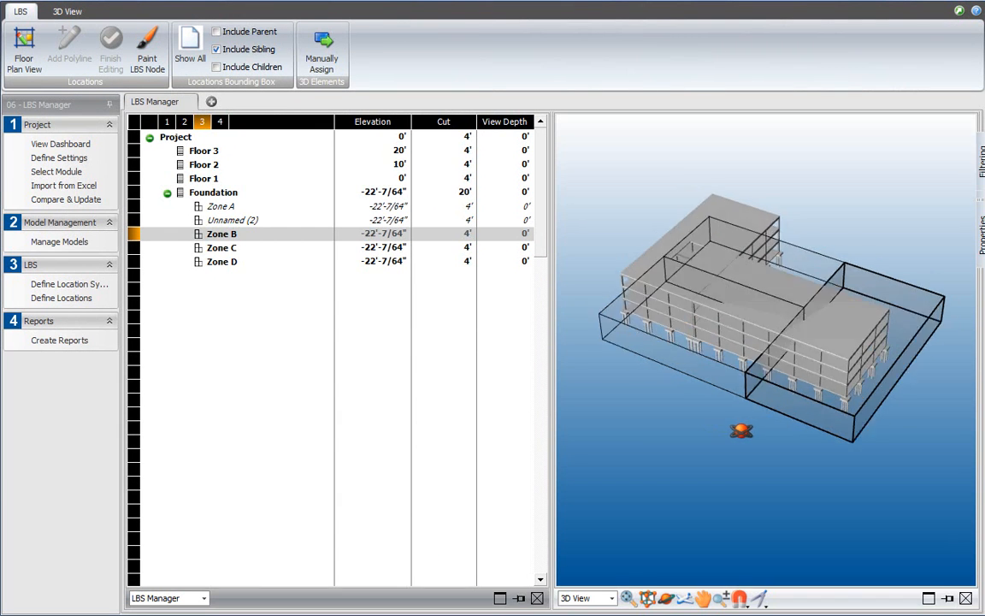
pyautogui.click(65, 10)
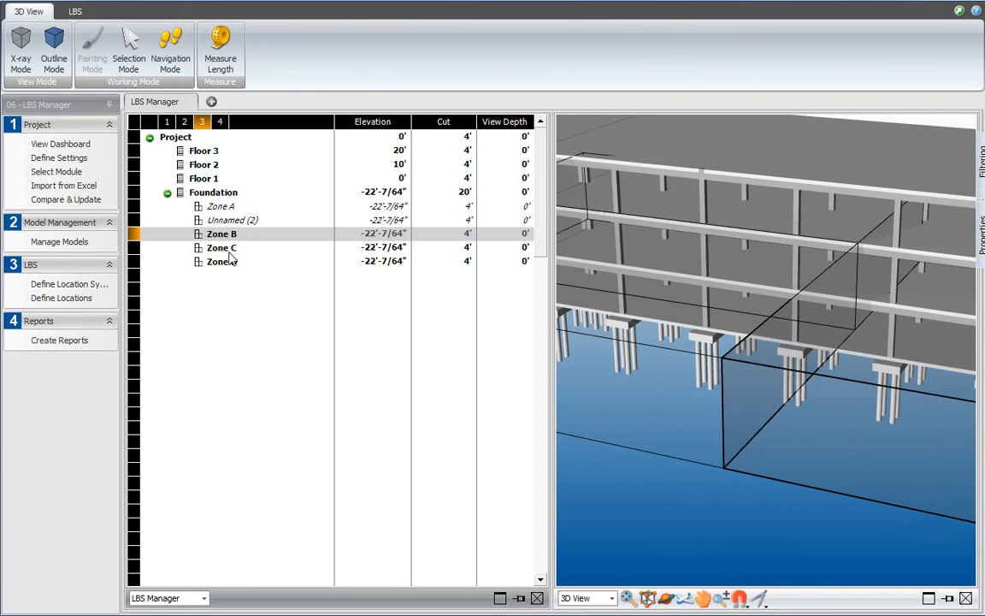
# - Manually assign the pad footings to Zone C so it becomes flagged Assigned
pyautogui.click(222, 246)
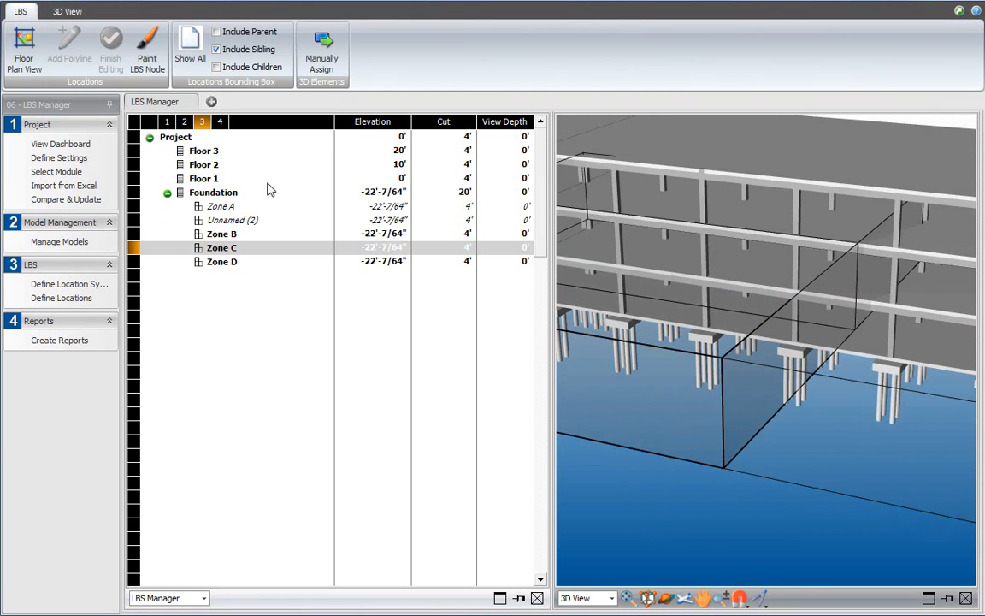
pyautogui.moveTo(321, 48)
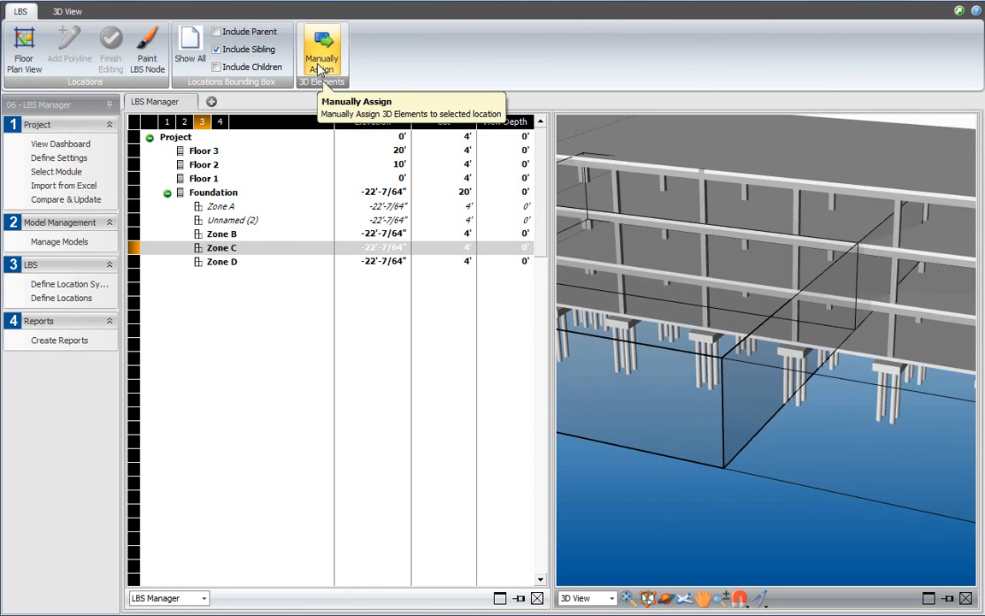
pyautogui.click(322, 53)
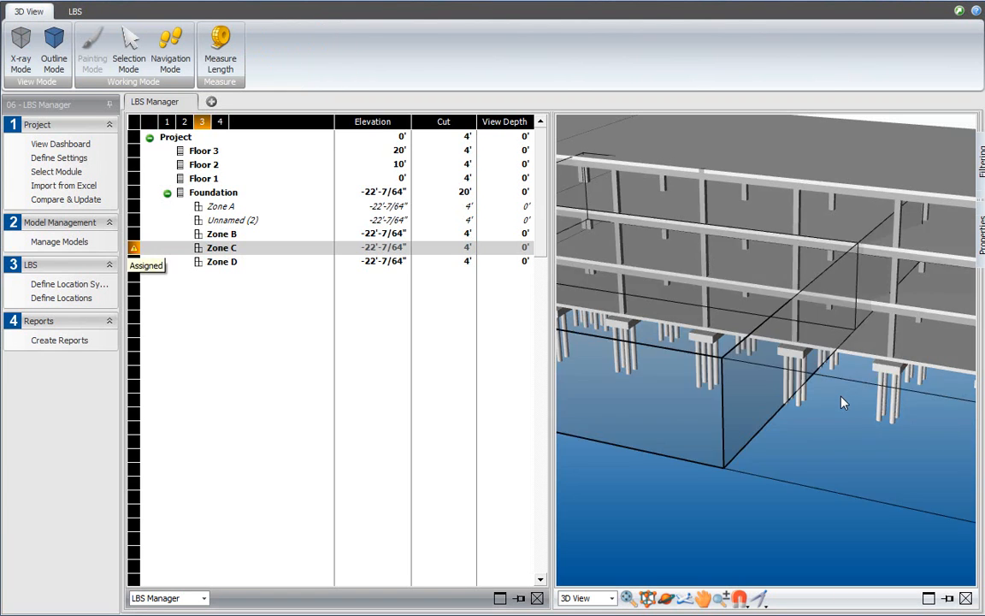
pyautogui.moveTo(551, 246)
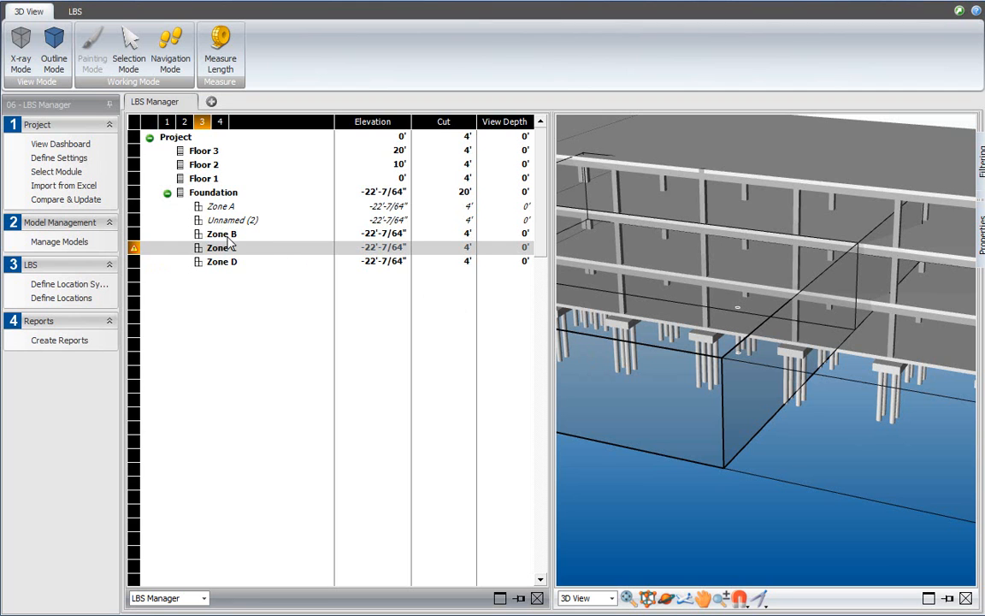
pyautogui.moveTo(231, 246)
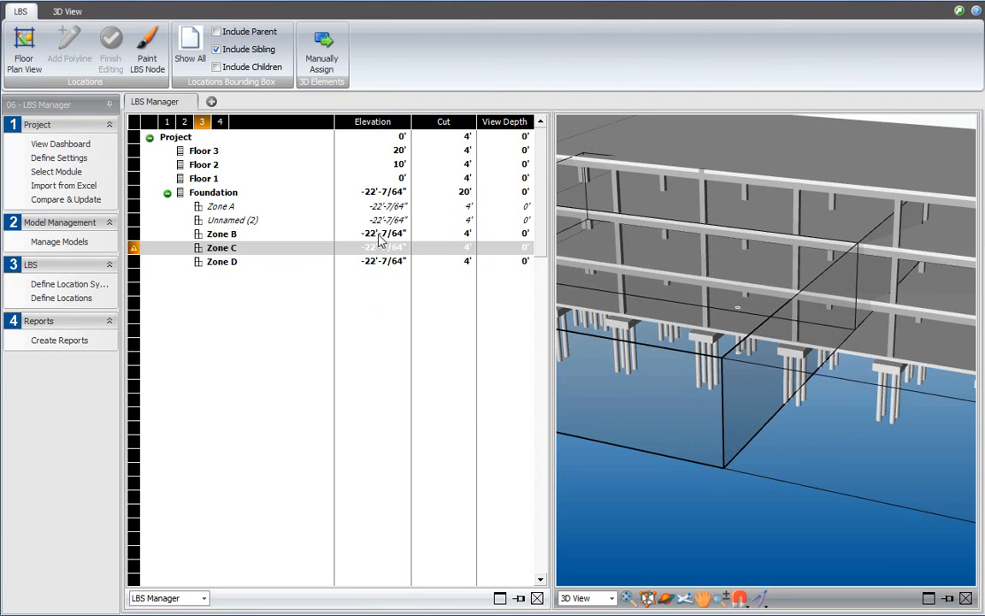
pyautogui.moveTo(321, 48)
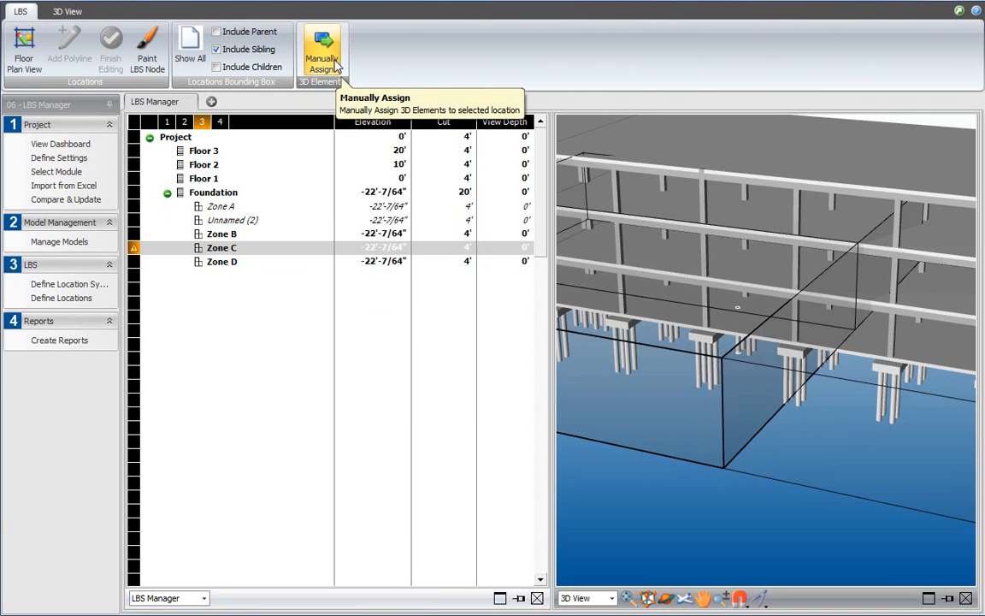
# - Manually assign the remaining pad footings to Zone C
pyautogui.click(321, 48)
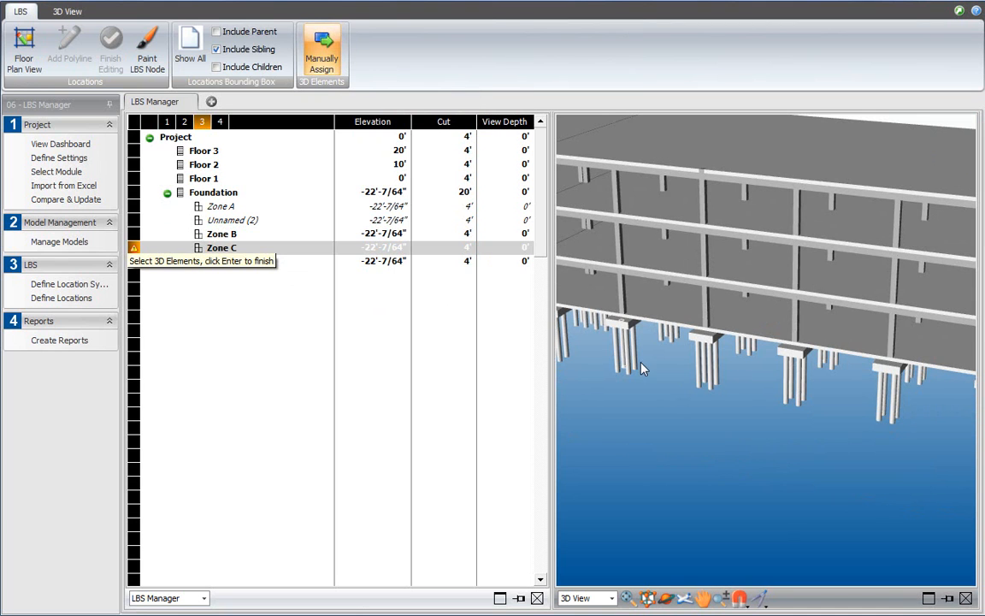
pyautogui.moveTo(800, 358)
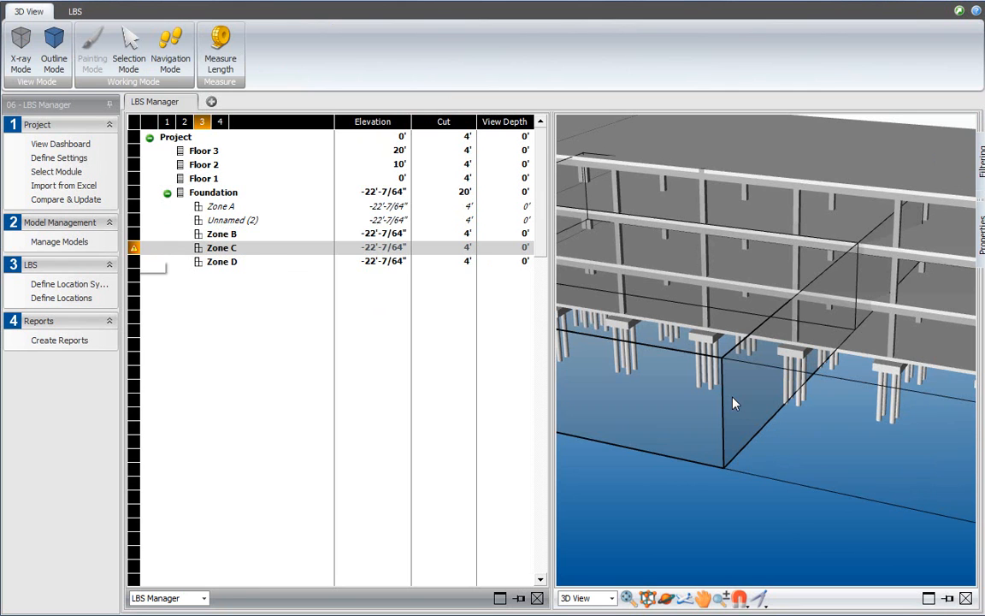
pyautogui.moveTo(134, 247)
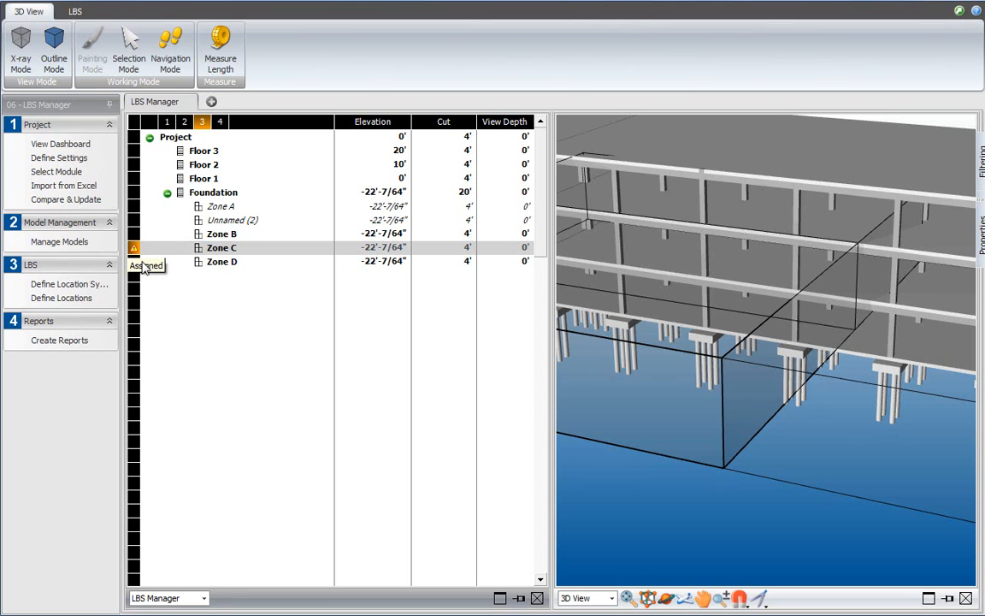
pyautogui.moveTo(134, 248)
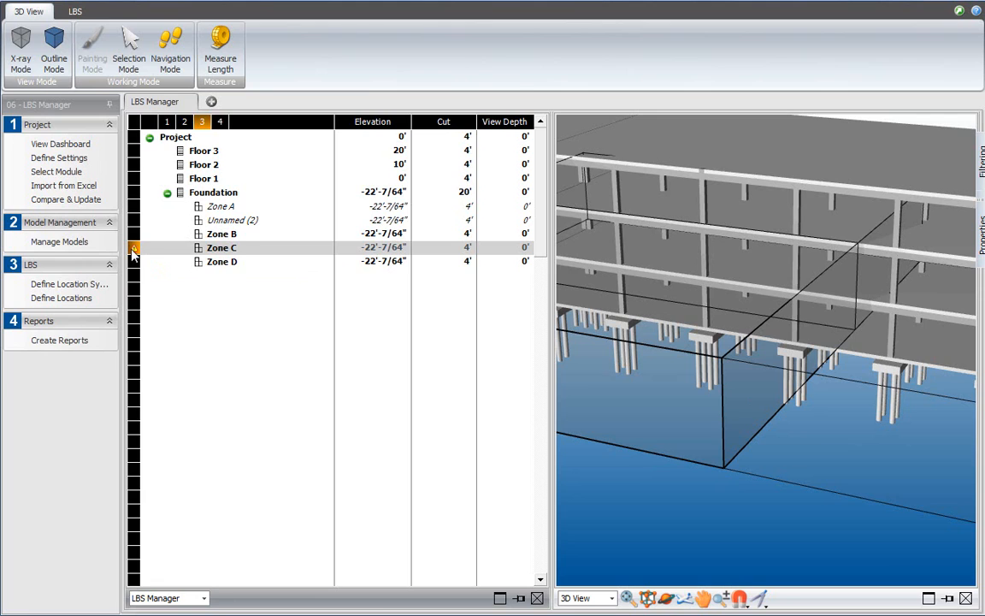
# - Isolate Zone C to show only its slabs and assigned pad footings
pyautogui.click(76, 10)
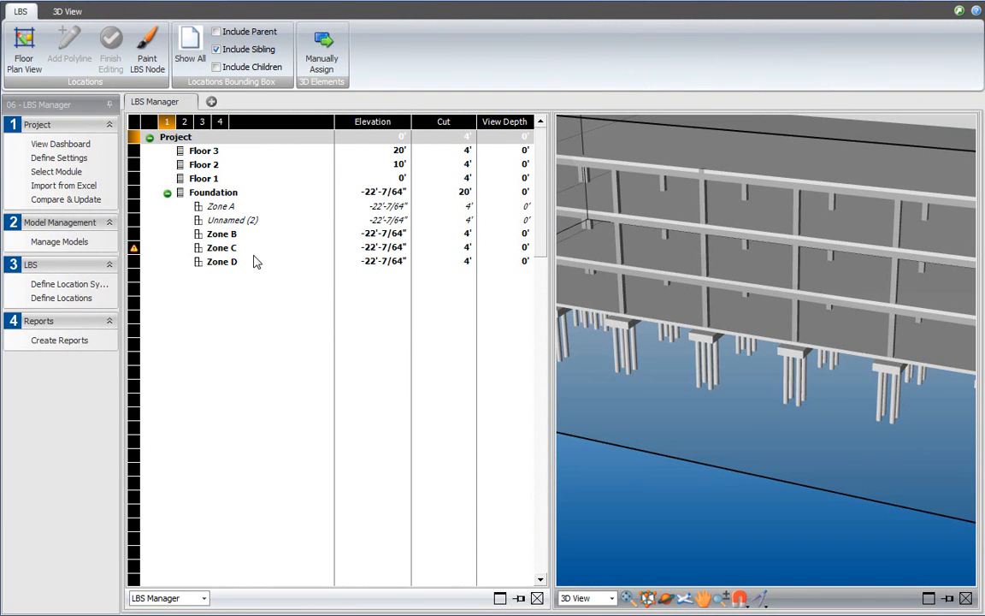
pyautogui.click(221, 246)
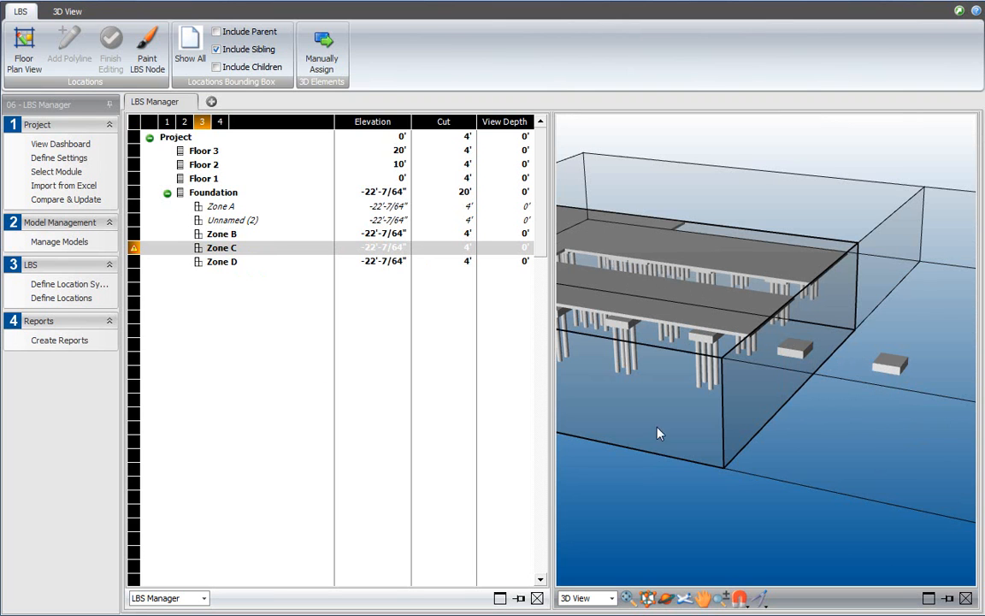
pyautogui.moveTo(893, 366)
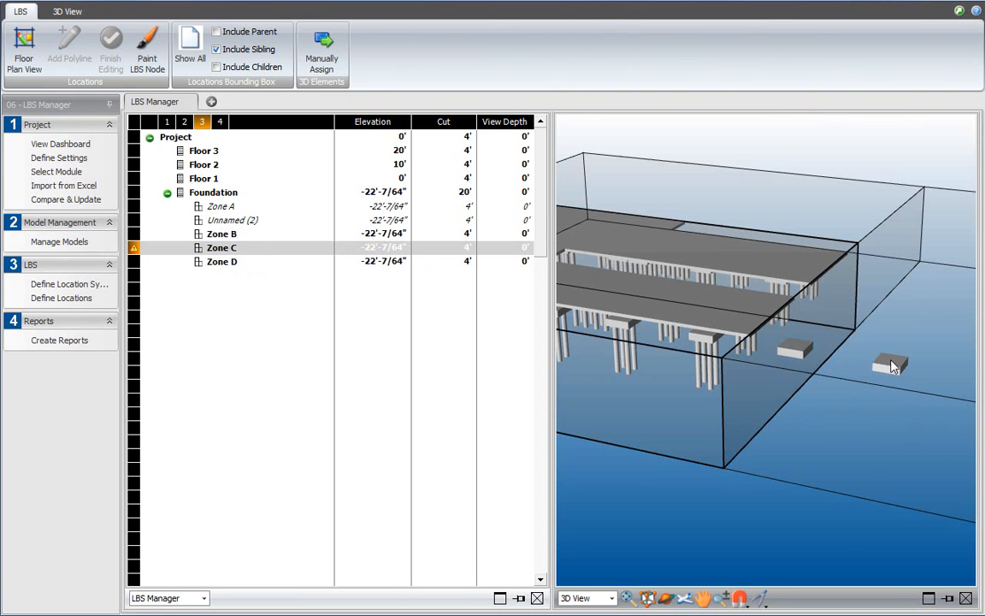
pyautogui.moveTo(703, 294)
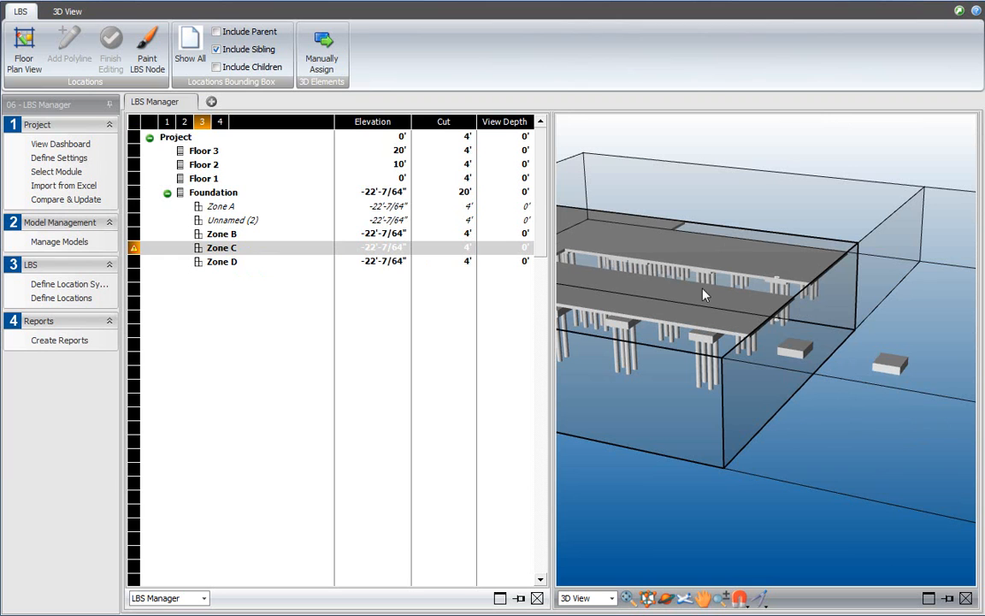
pyautogui.moveTo(712, 275)
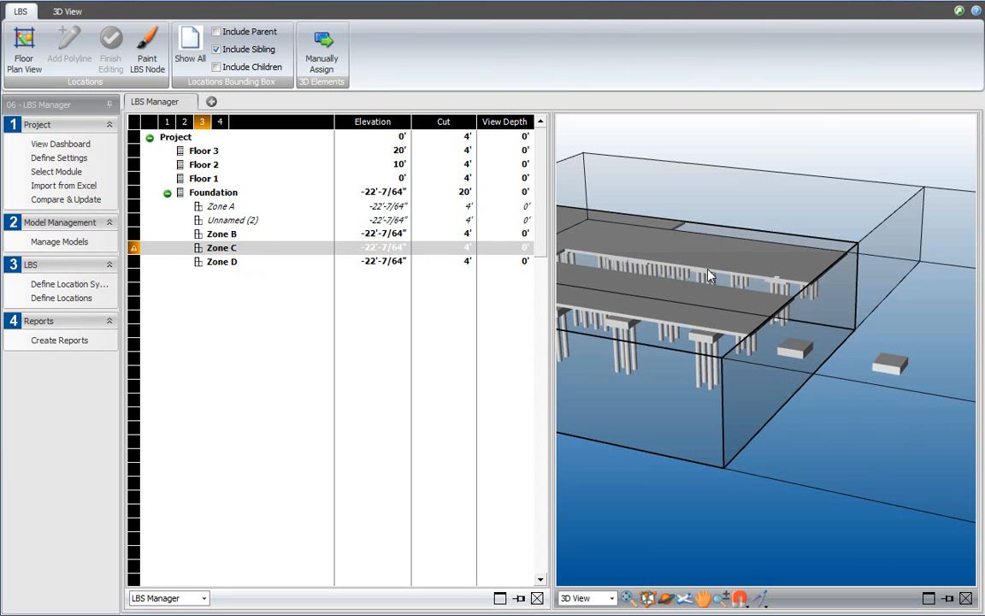
pyautogui.moveTo(653, 270)
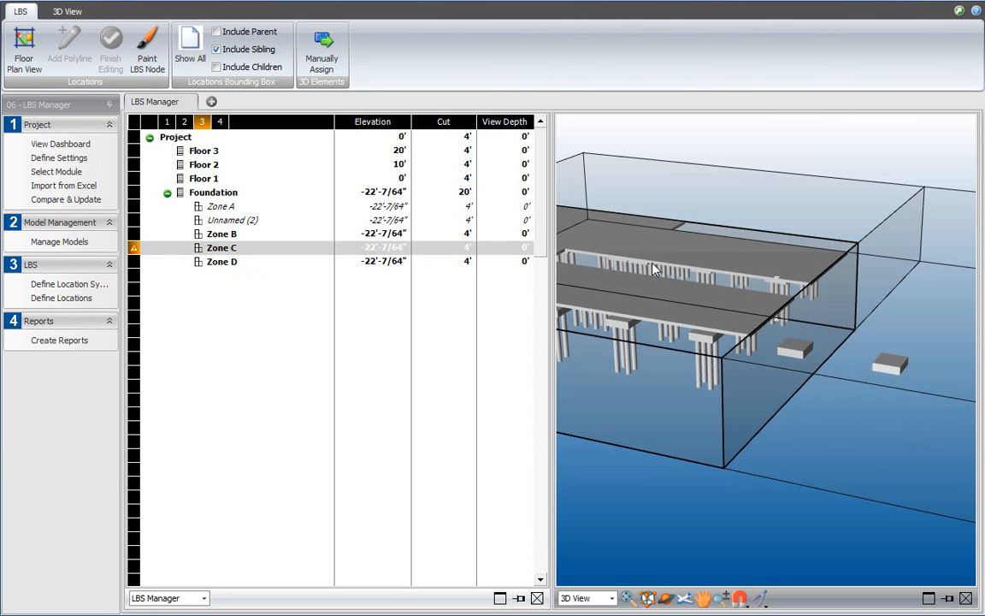
# - End isolation and unassign all 3D elements from Zone C, flagging it Unassigned
pyautogui.click(222, 233)
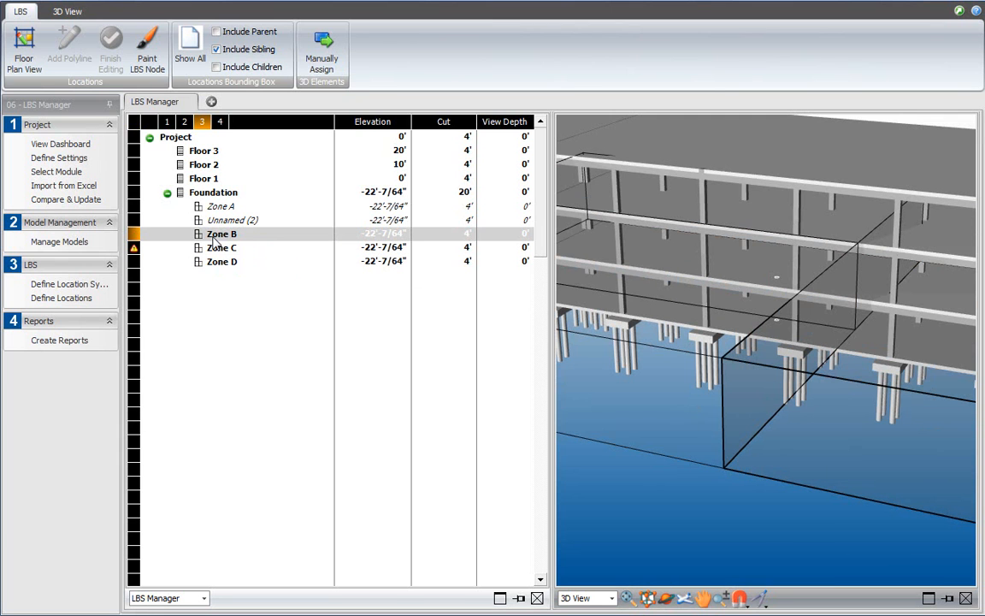
pyautogui.moveTo(216, 253)
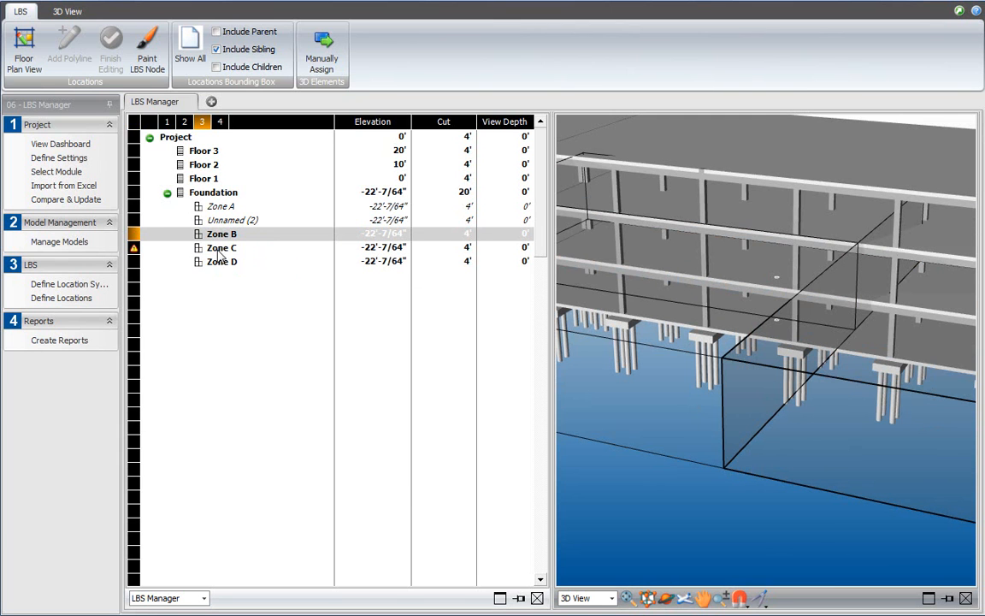
pyautogui.rightClick(221, 246)
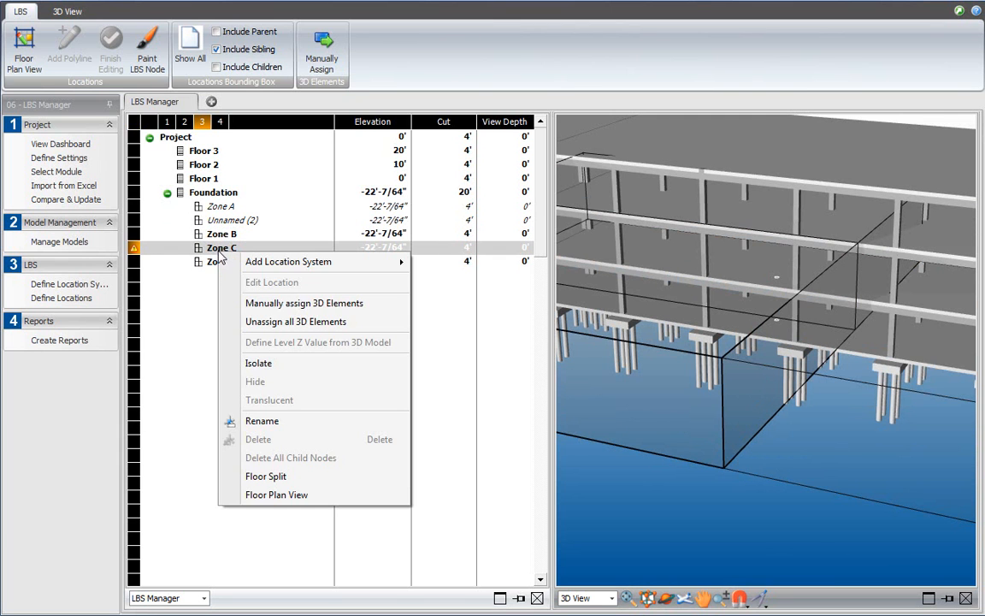
pyautogui.moveTo(325, 328)
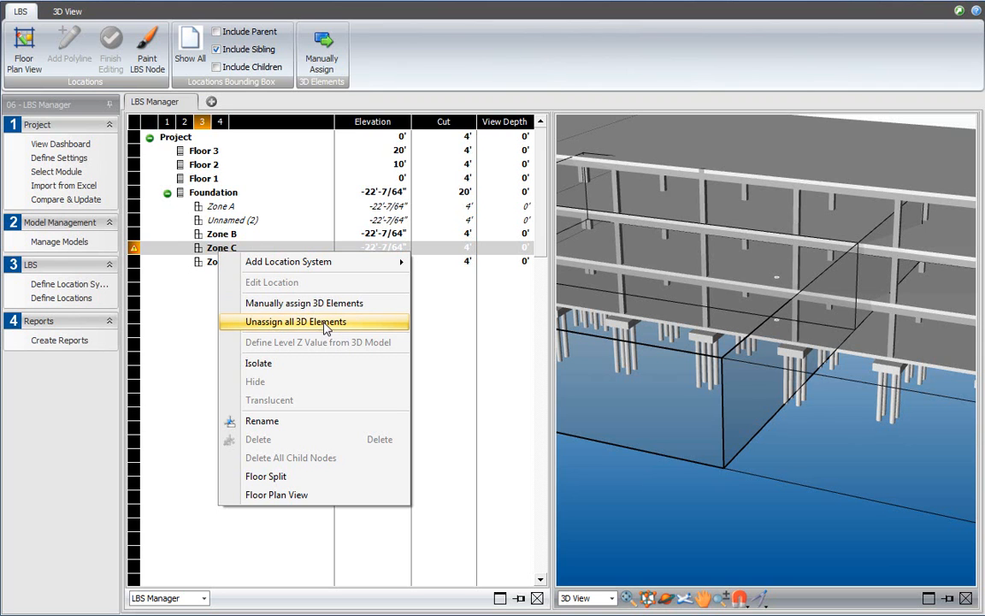
pyautogui.moveTo(346, 332)
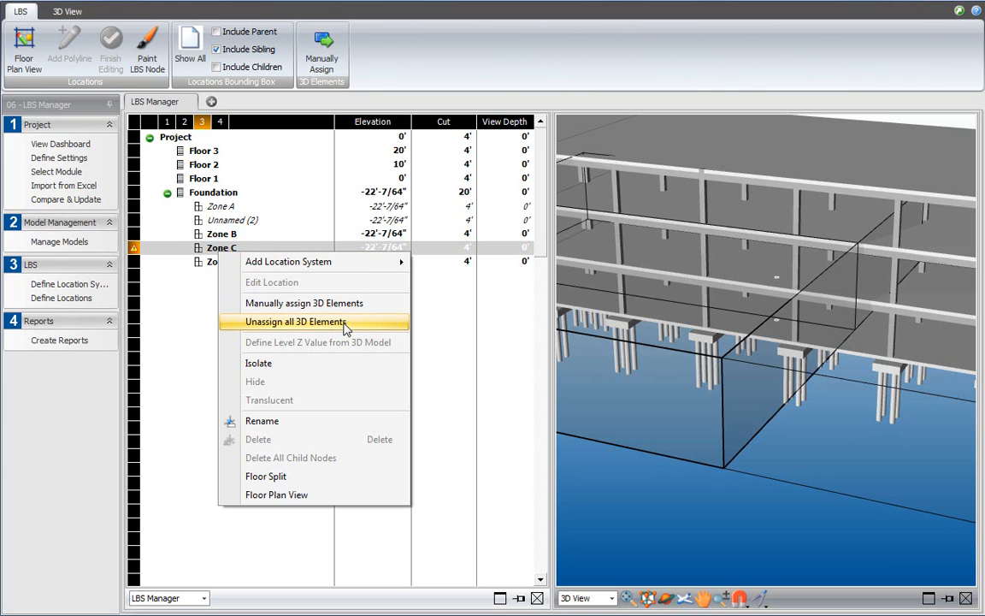
pyautogui.click(295, 322)
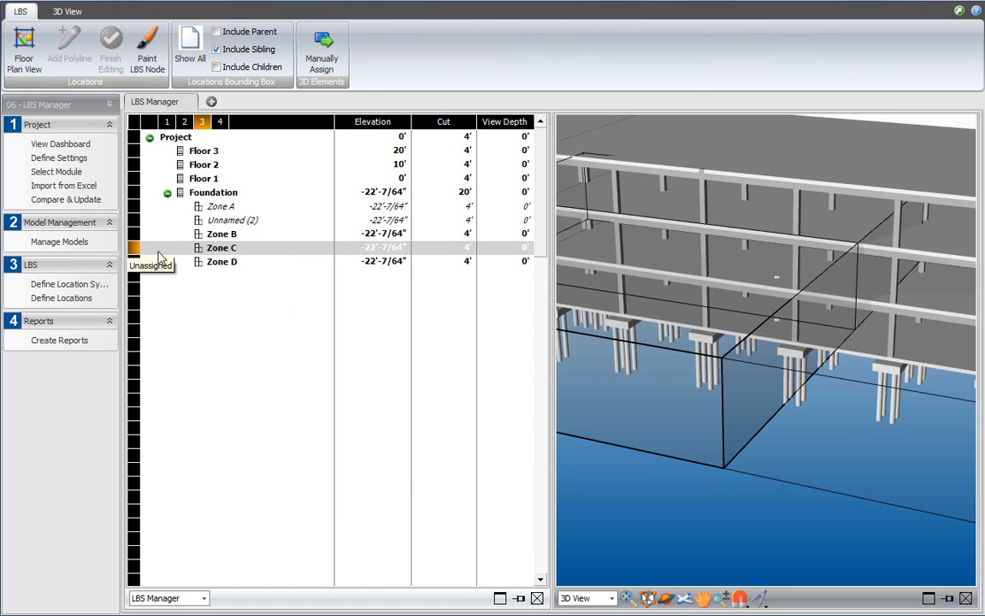
pyautogui.moveTo(154, 257)
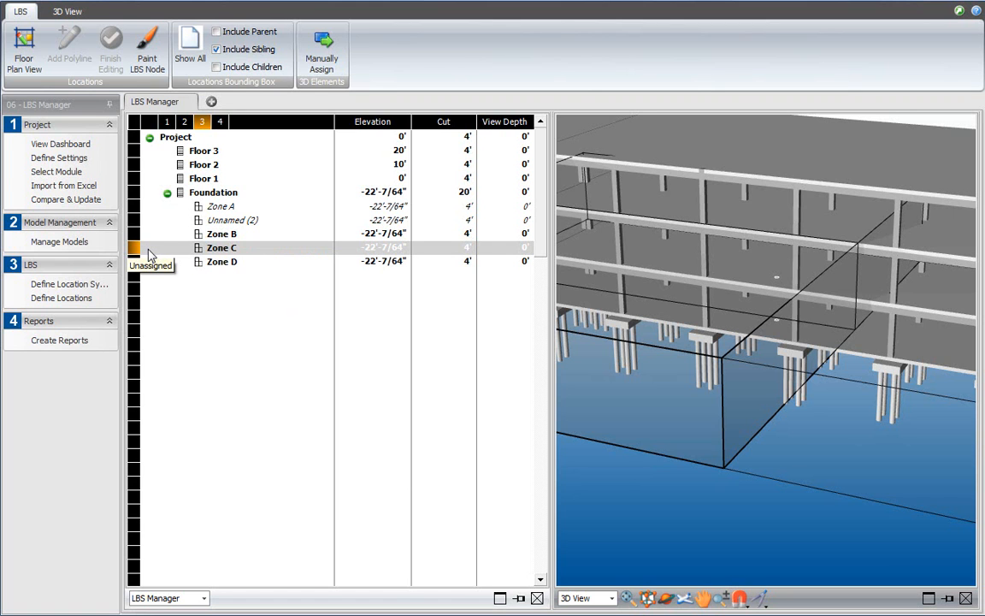